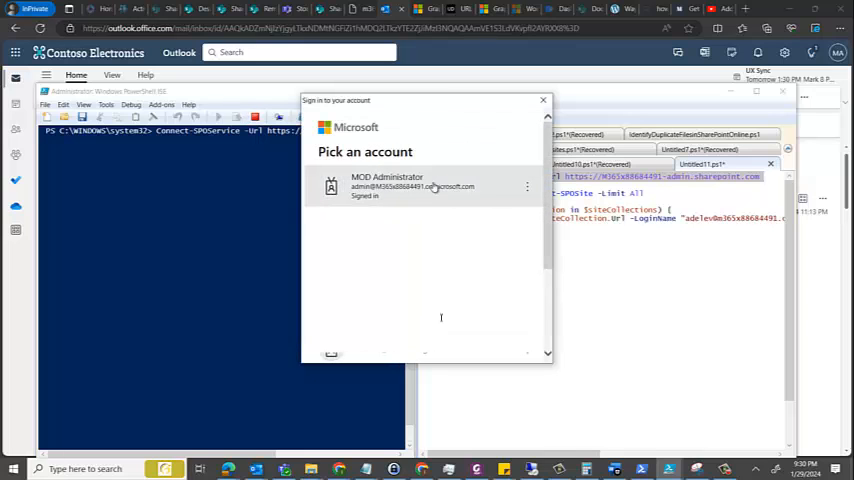
- Sign in as MOD Administrator and load all site collections into $SiteCollections with Get-SPOSite -Limit All
click(410, 186)
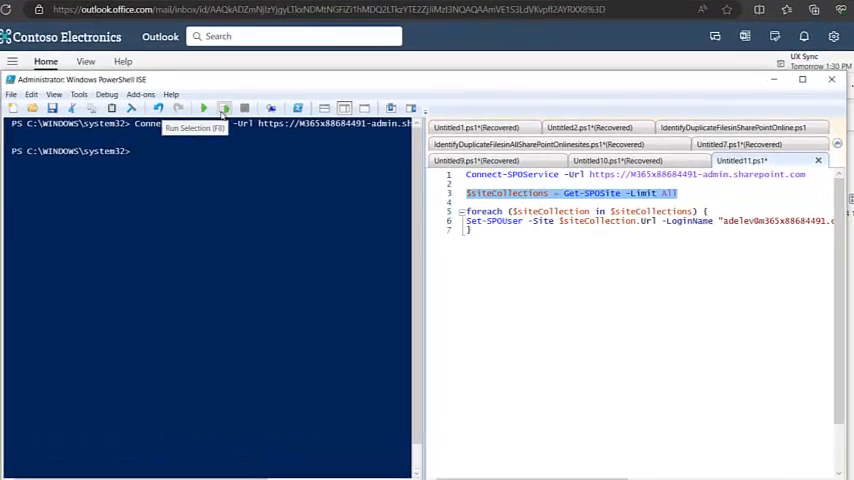
click(224, 108)
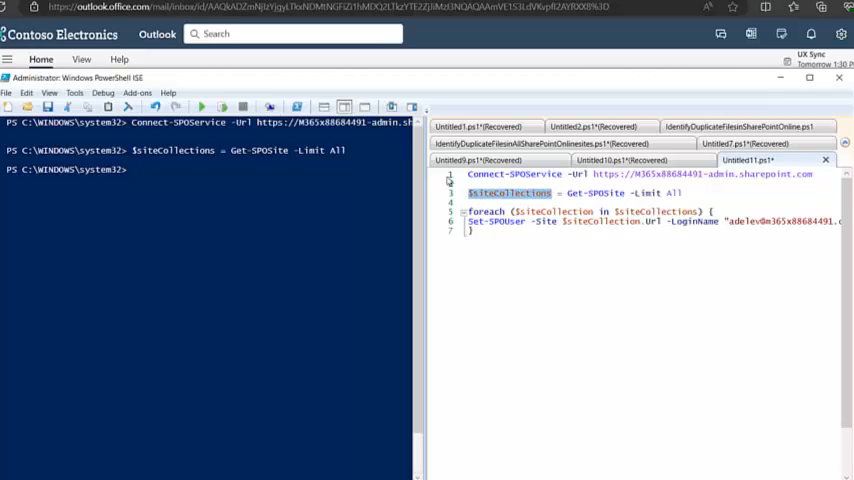
- Run the foreach Set-SPOUser loop making the user site admin everywhere, then show Active sites
click(202, 108)
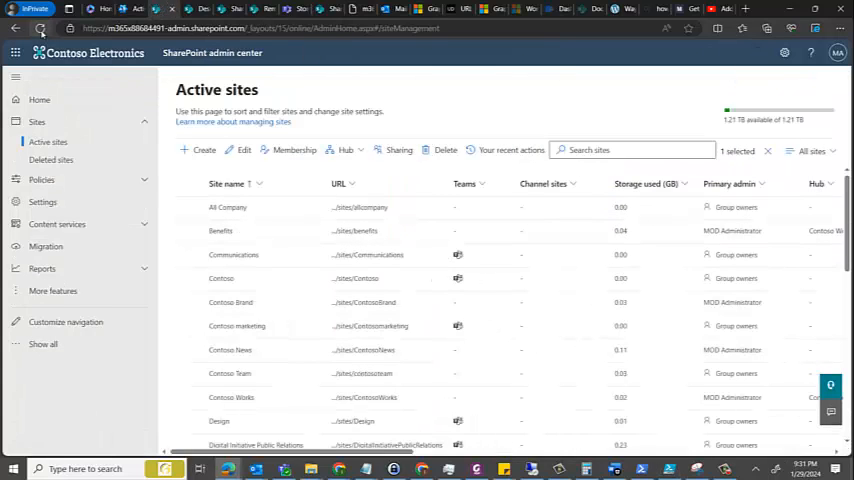
click(40, 28)
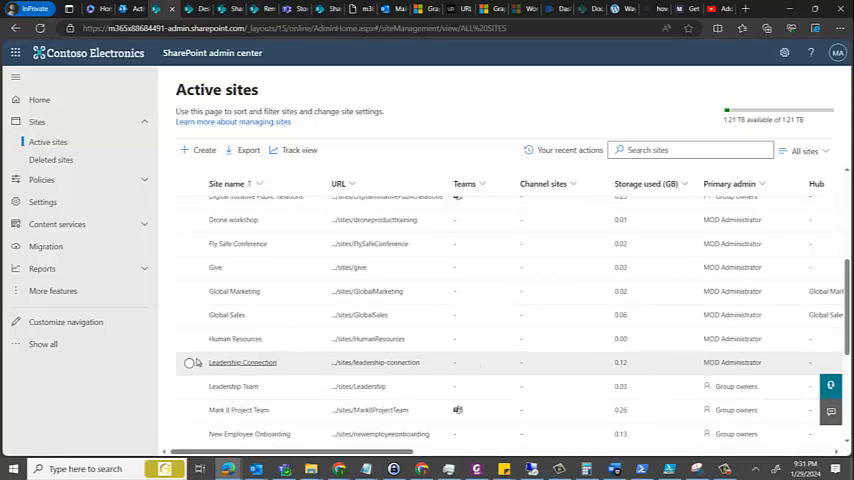
click(190, 362)
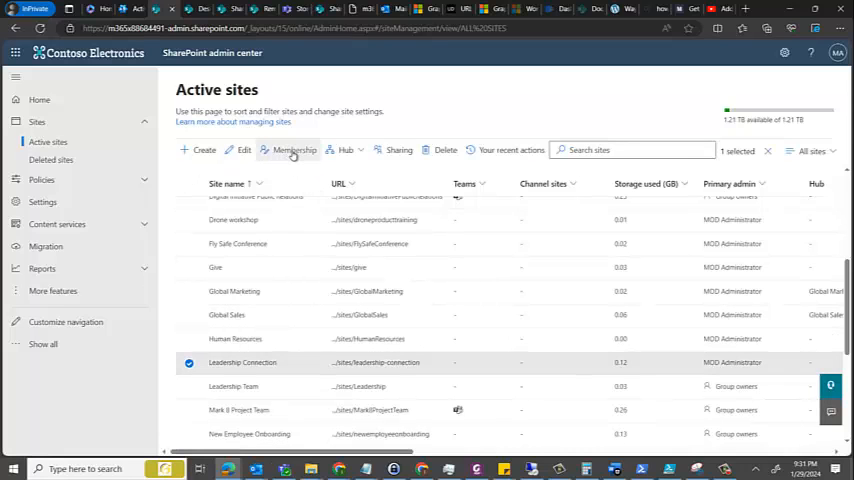
click(294, 150)
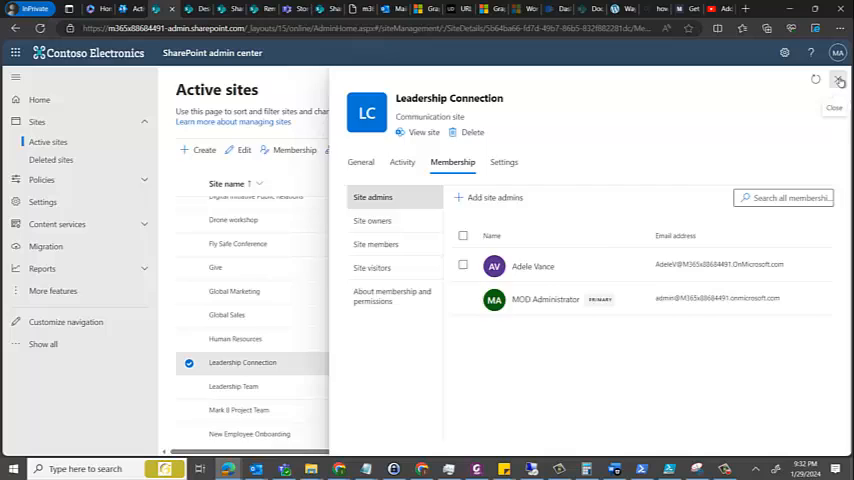
click(840, 80)
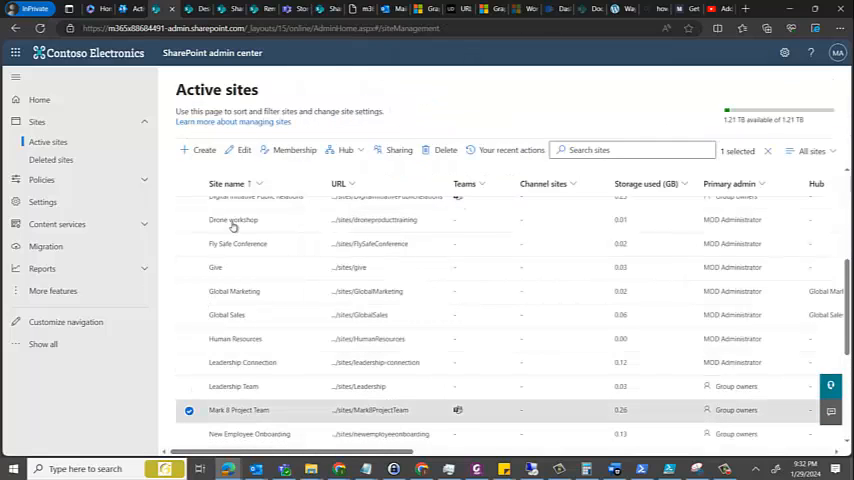
click(238, 408)
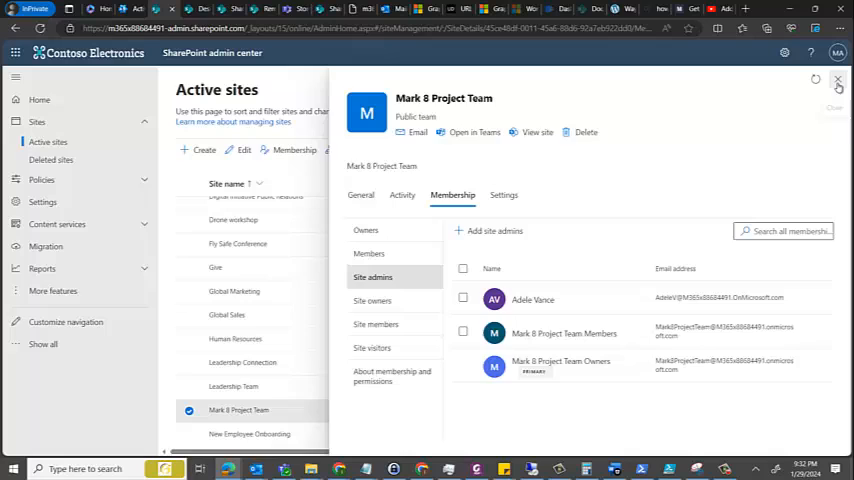
click(838, 80)
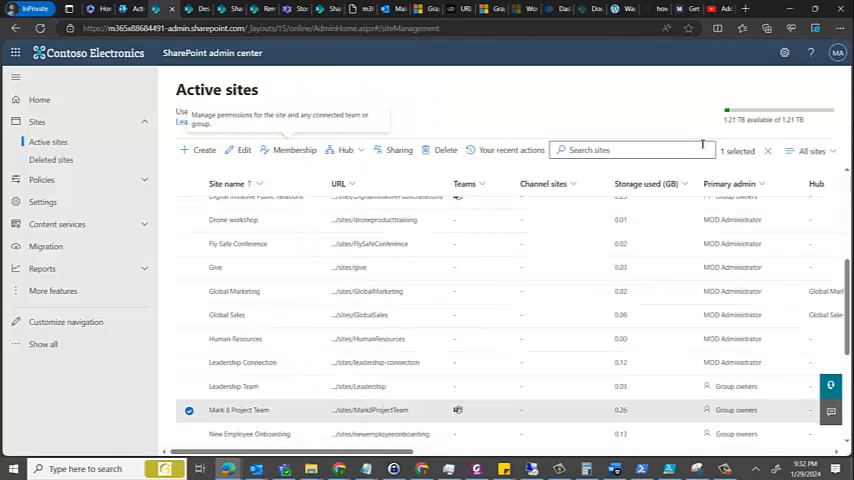